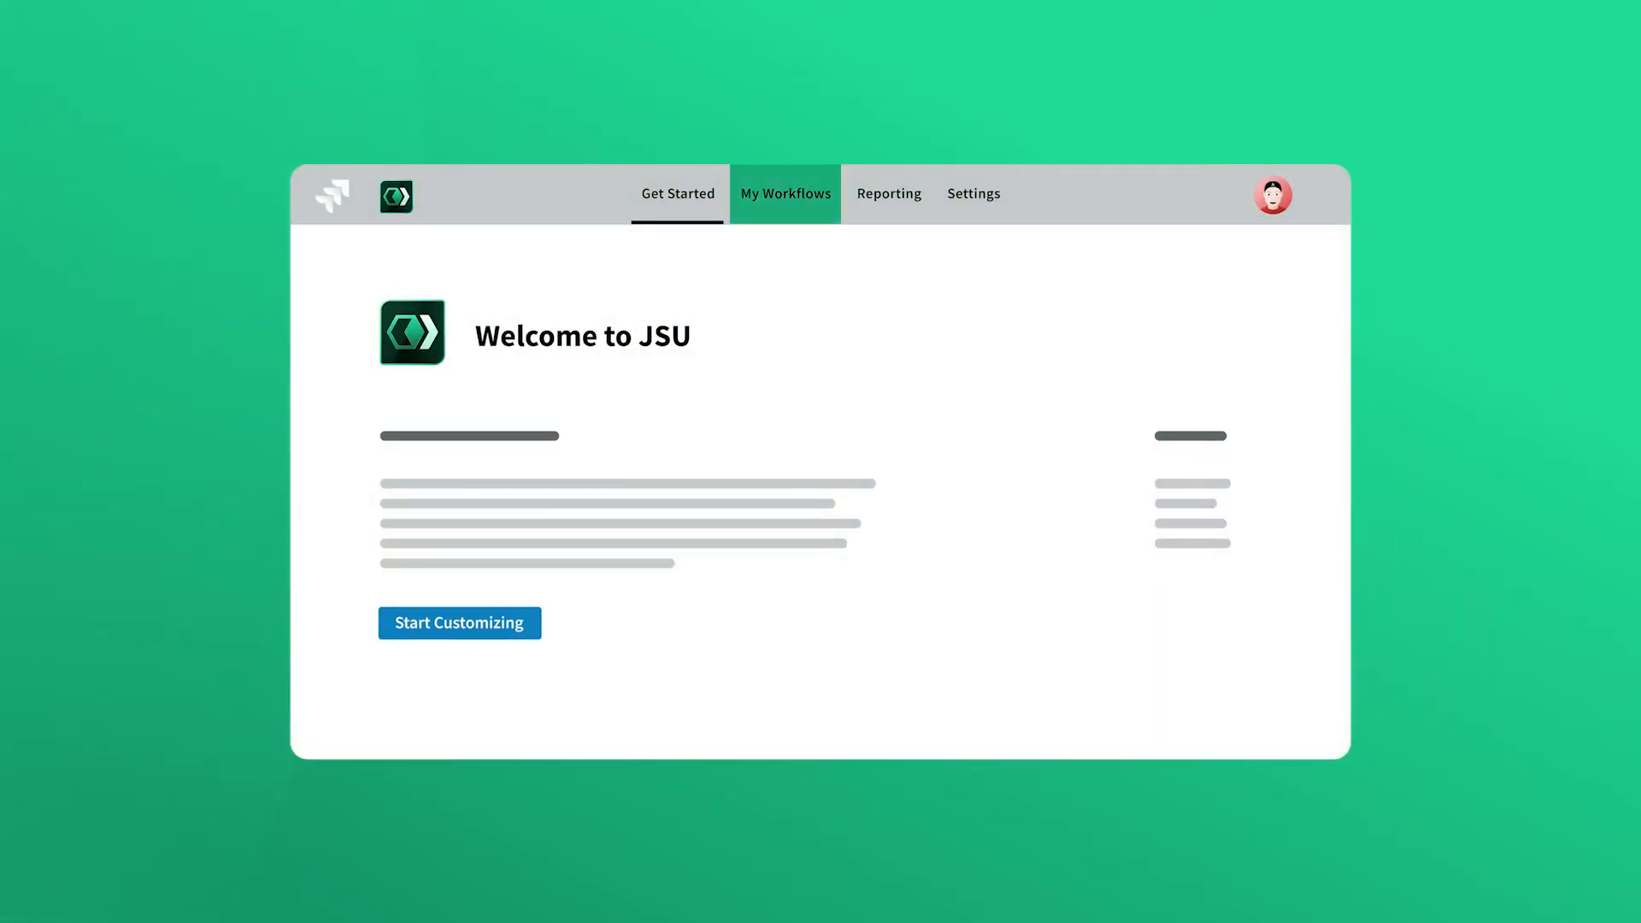
- Start Customizing a new rule triggered when an issue transitions from any status to Done
{"action": "left_click", "coordinate": [785, 194]}
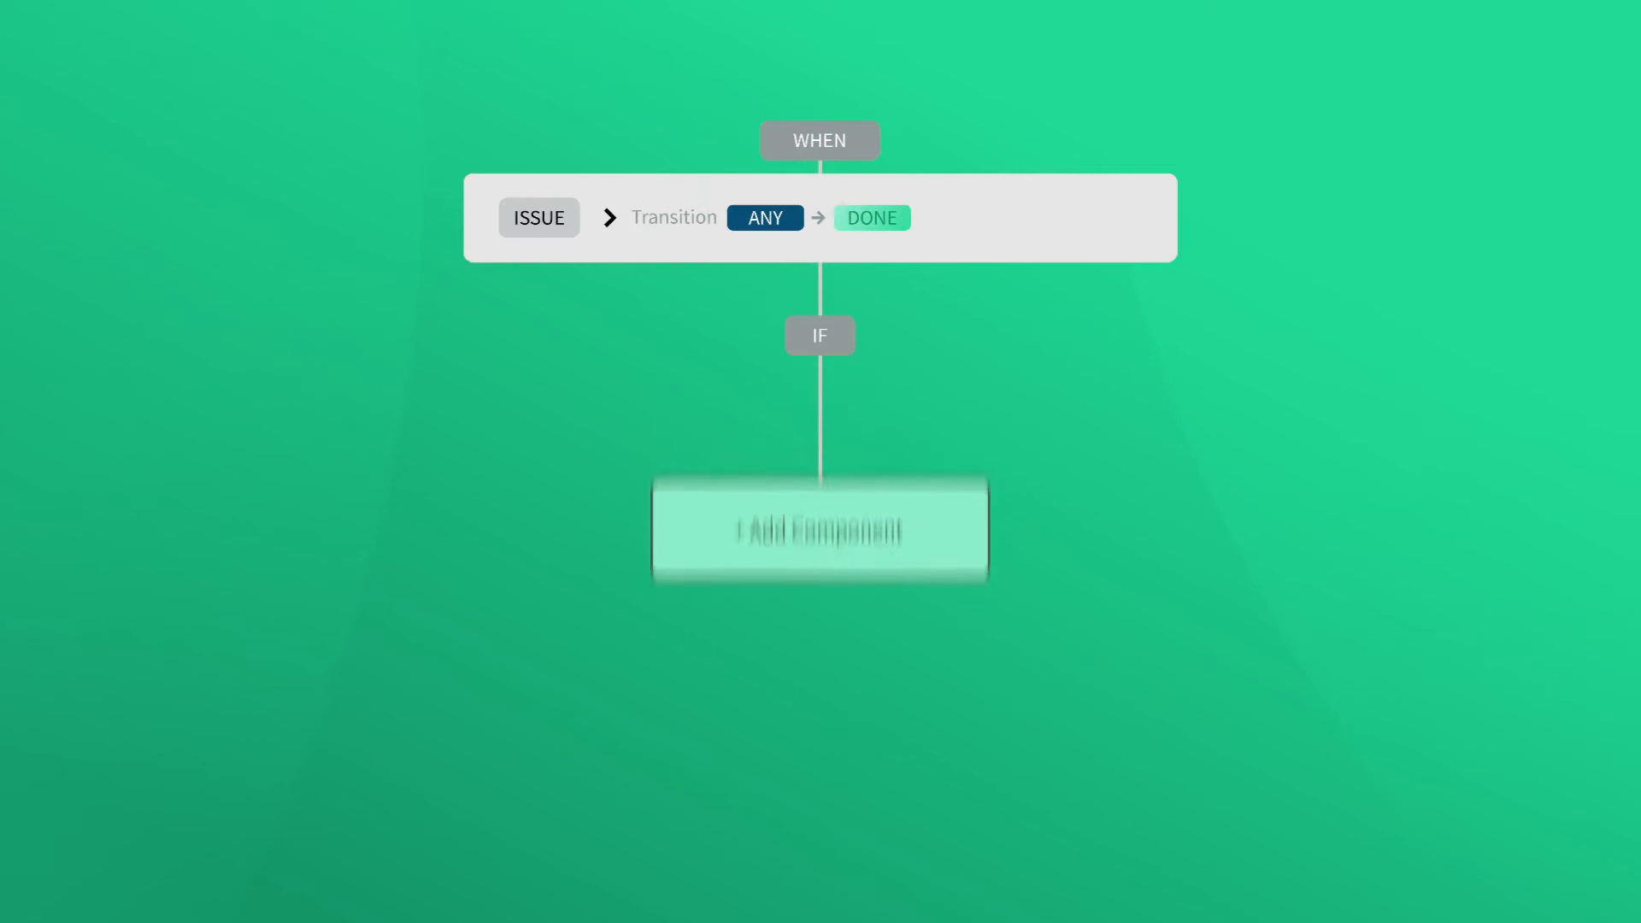
- Add IF 'Parent of issue transitioned to Done' and THEN 'set all siblings' status to Done'
{"action": "left_click", "coordinate": [819, 529]}
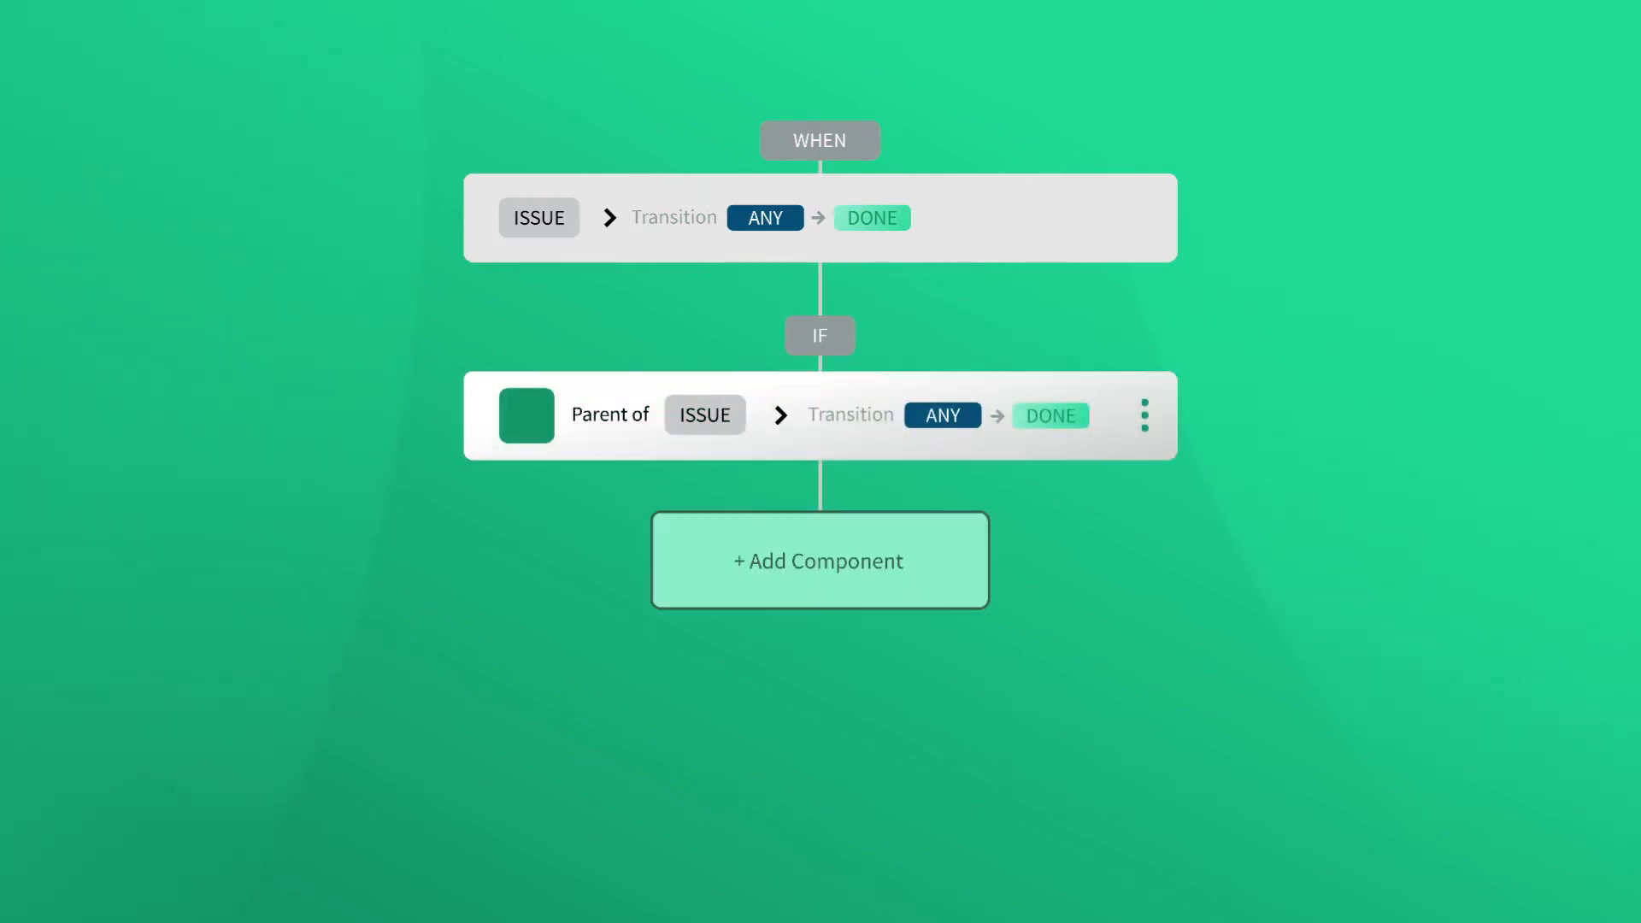
{"action": "left_click", "coordinate": [819, 561]}
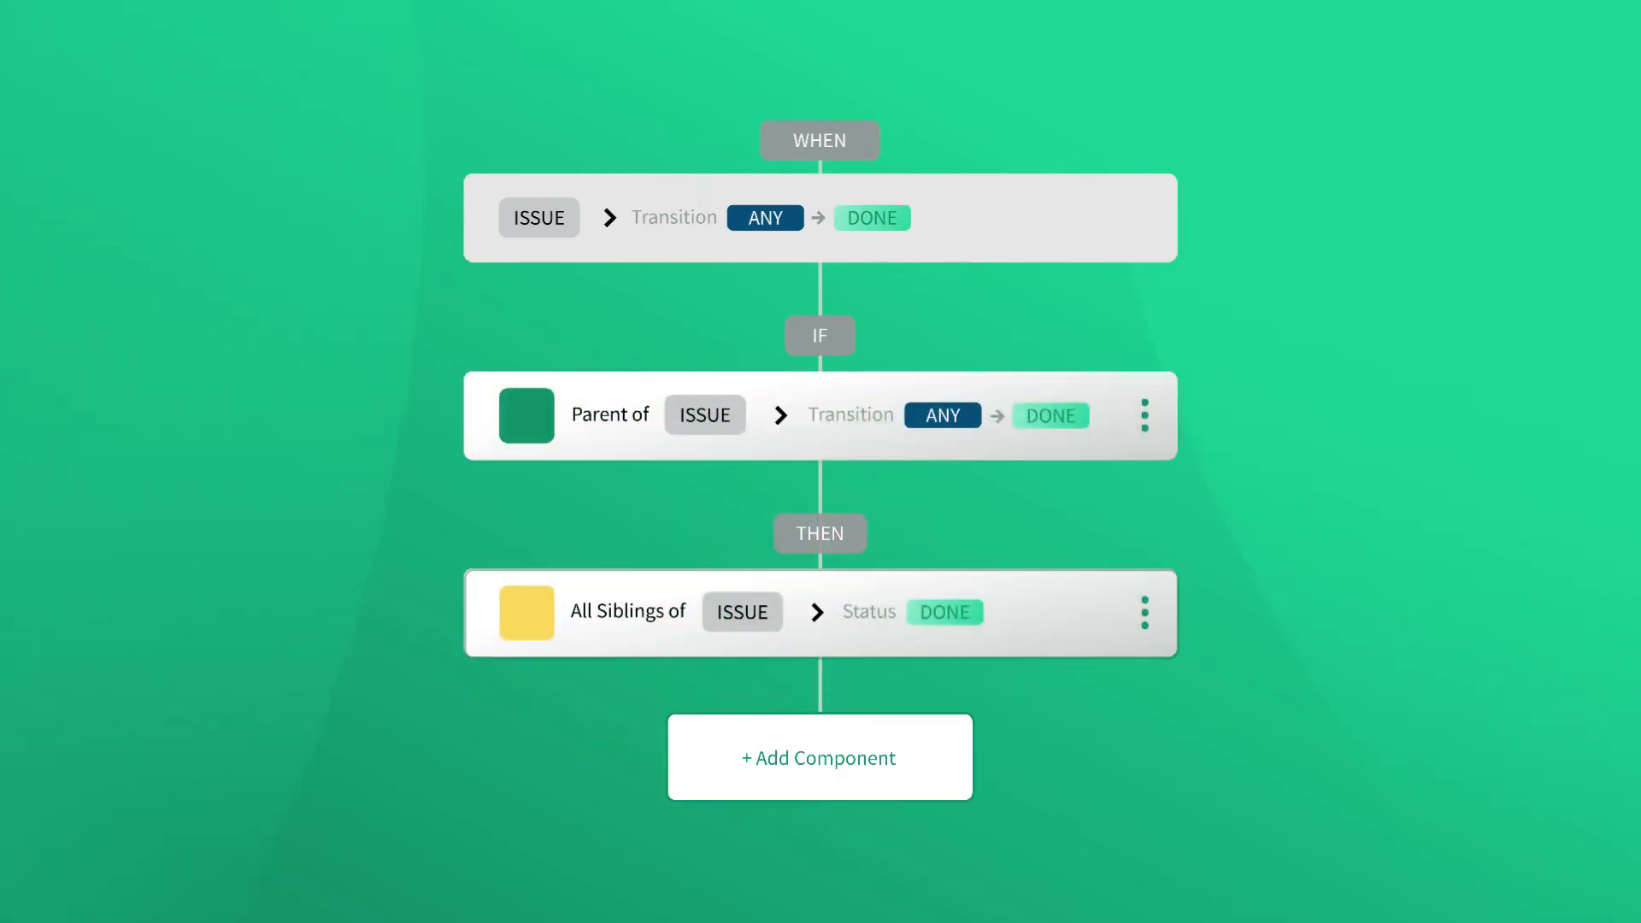